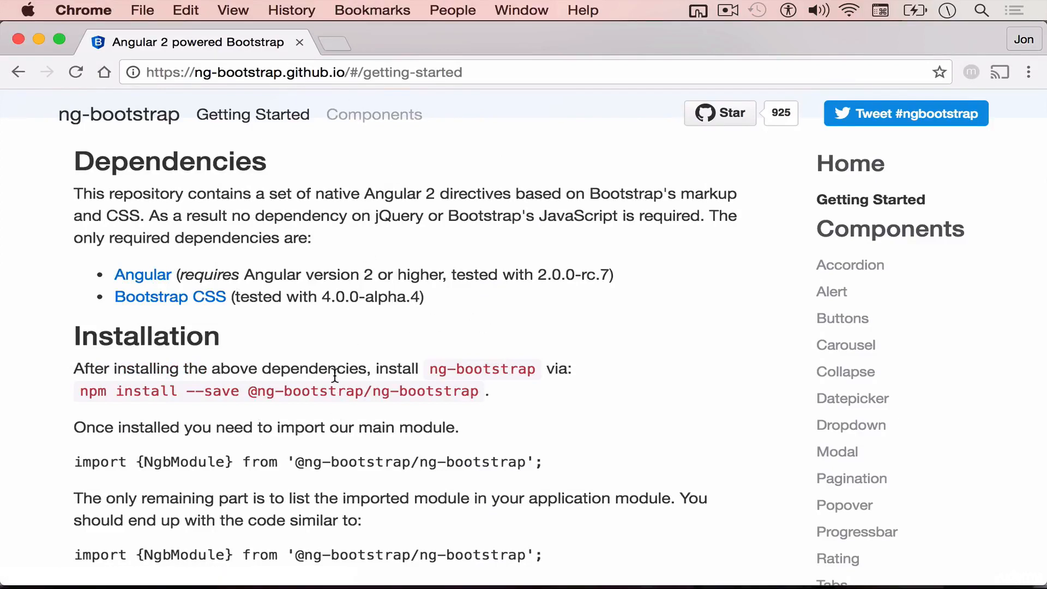
pyautogui.moveTo(463, 325)
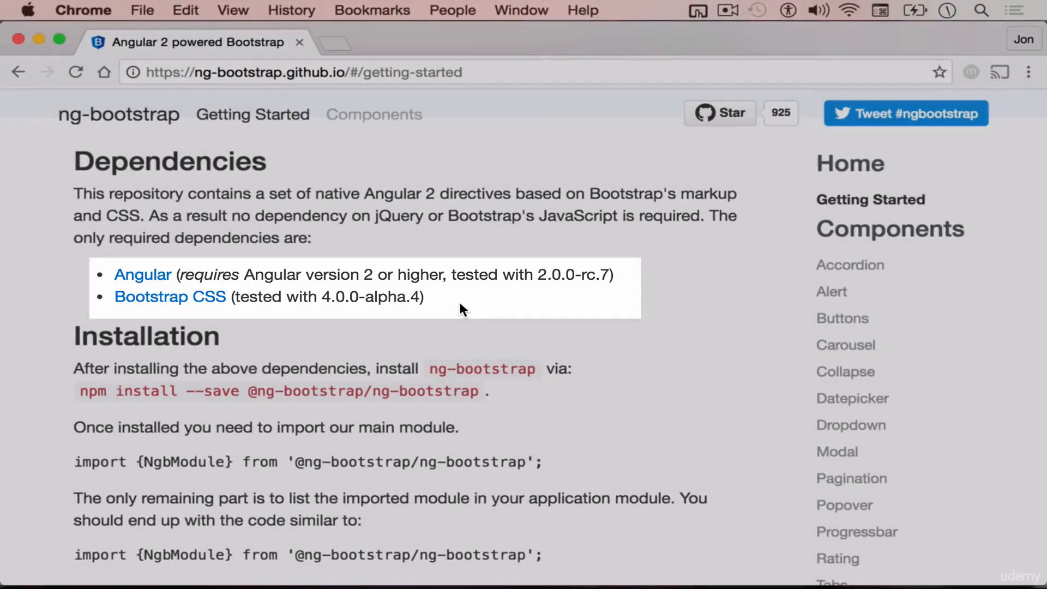
# Step: Scroll the ng-bootstrap Getting Started page down to the Installation section
pyautogui.scroll(-3)
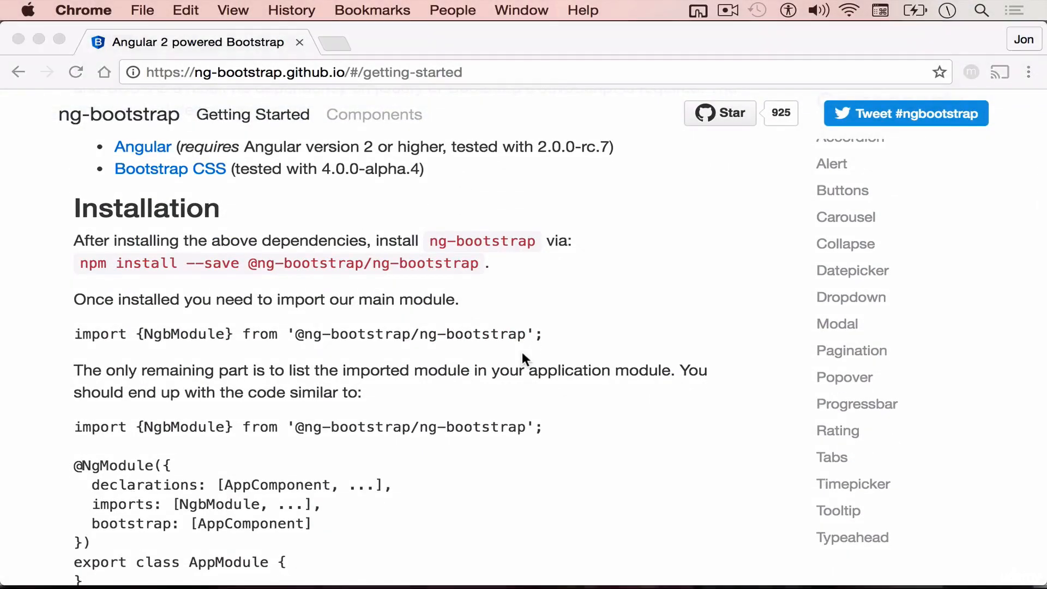
pyautogui.moveTo(524, 274)
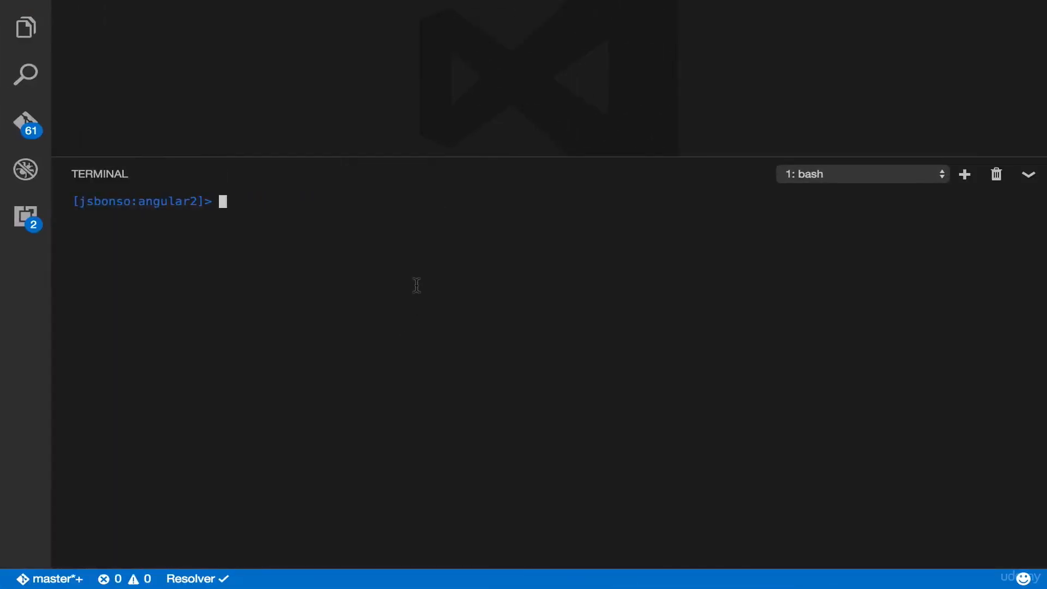
pyautogui.rightClick(416, 285)
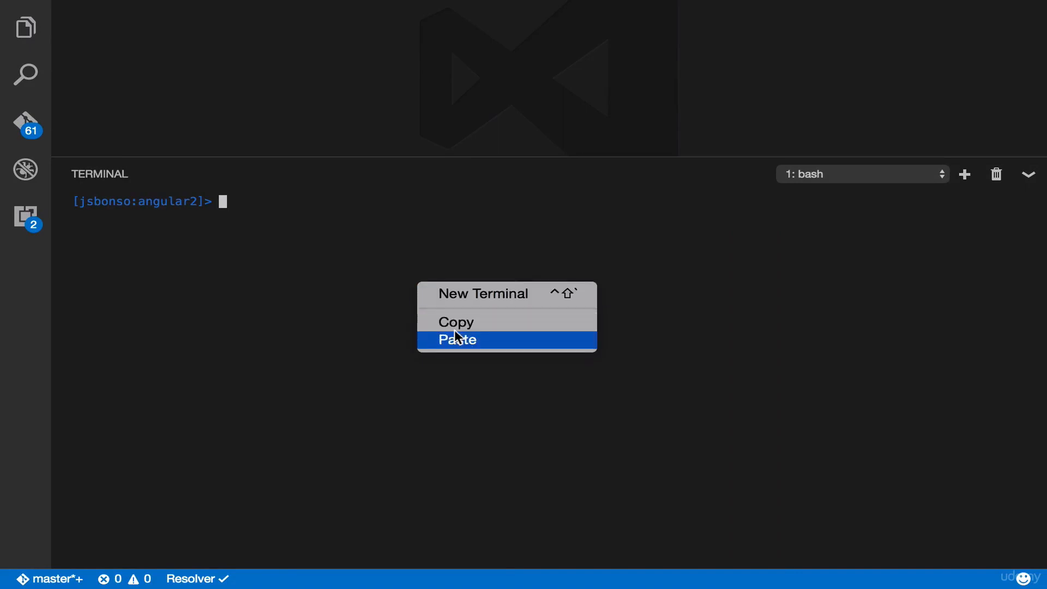
pyautogui.click(457, 340)
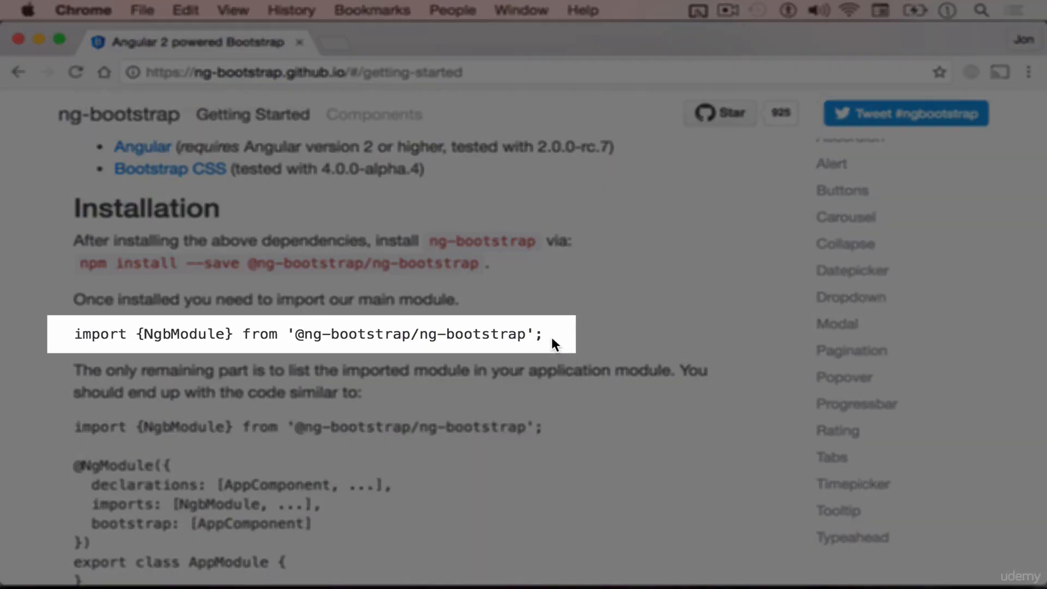
# Step: Select the import {NgbModule} line on the ng-bootstrap docs page
pyautogui.doubleClick(183, 334)
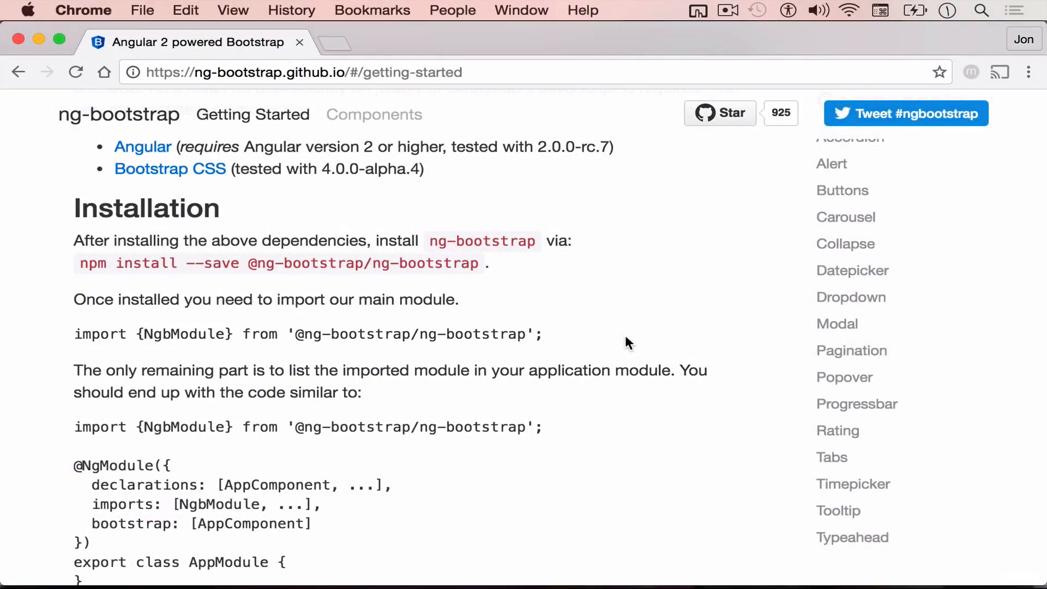
pyautogui.moveTo(547, 337)
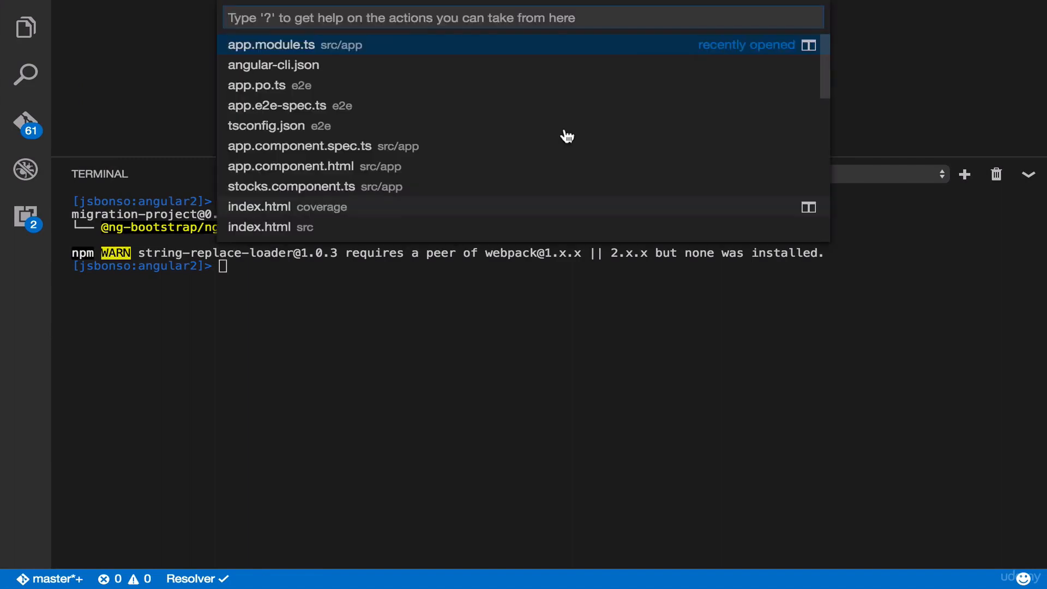
# Step: Open app.module.ts via quick open, toggle the Explorer, and close the terminal panel
pyautogui.write('app.')
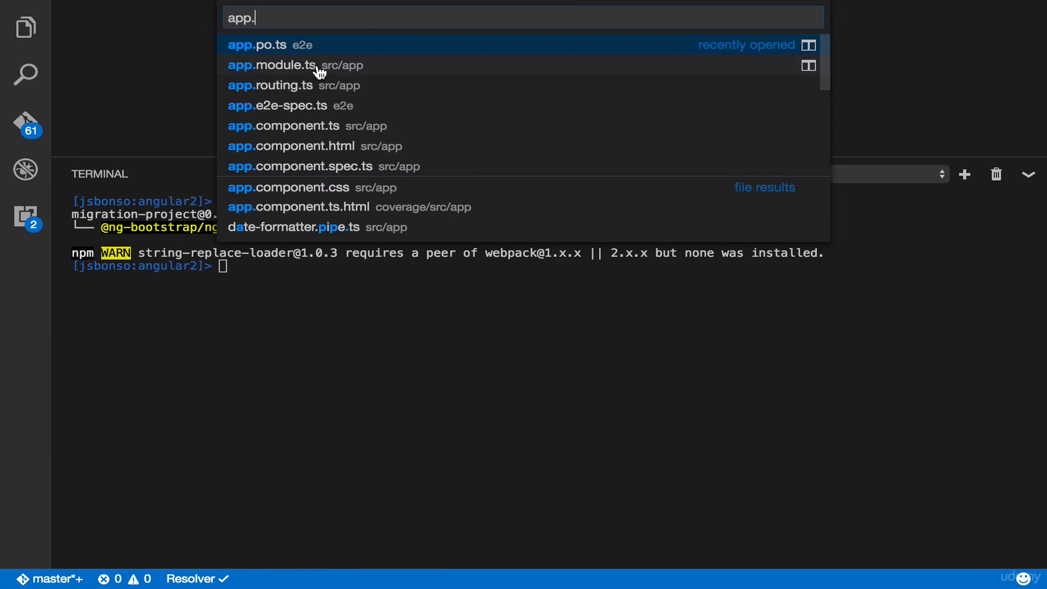
pyautogui.click(271, 64)
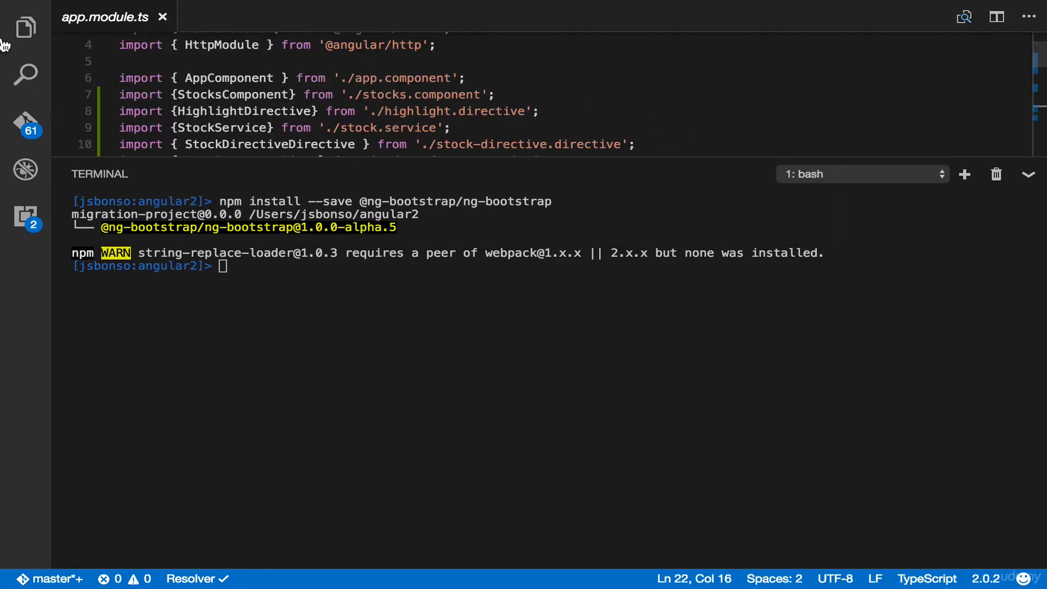
pyautogui.click(26, 28)
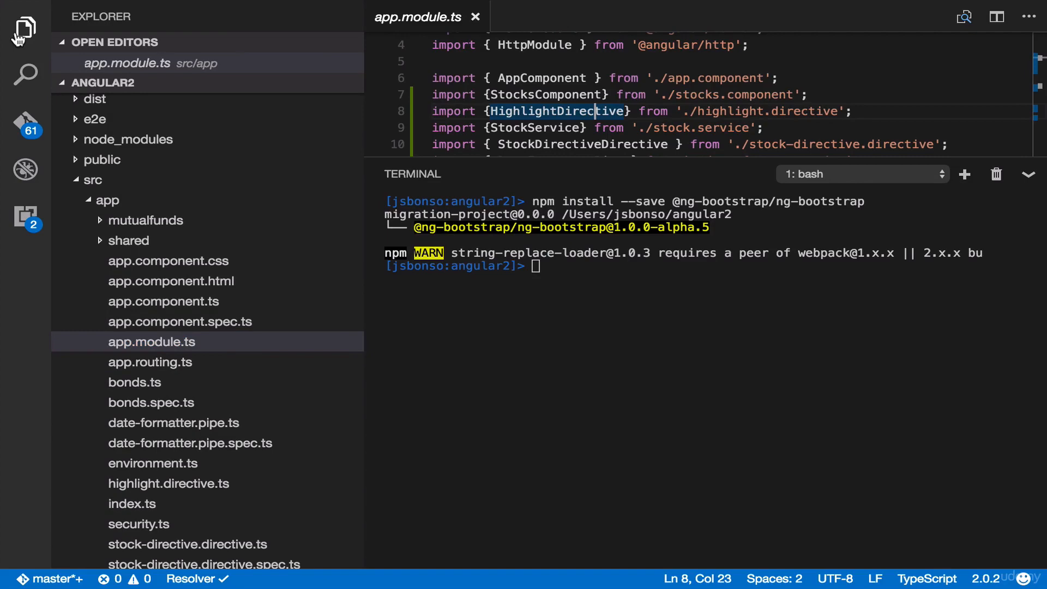
pyautogui.click(24, 31)
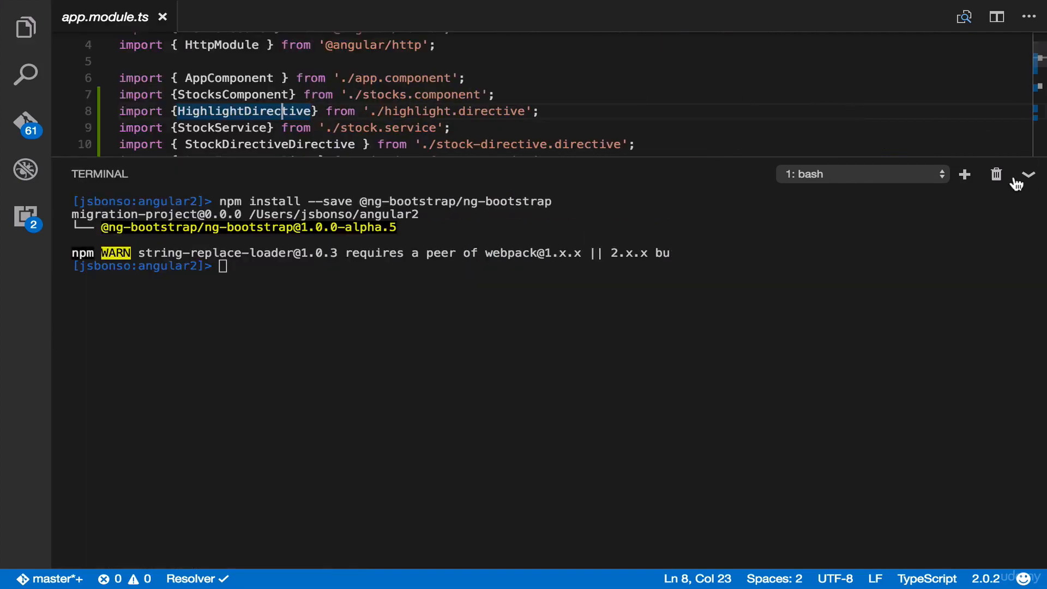
pyautogui.click(1029, 175)
pyautogui.write("import {NgbModule} from '@ng-bootstrap/ng-bootstrap';")
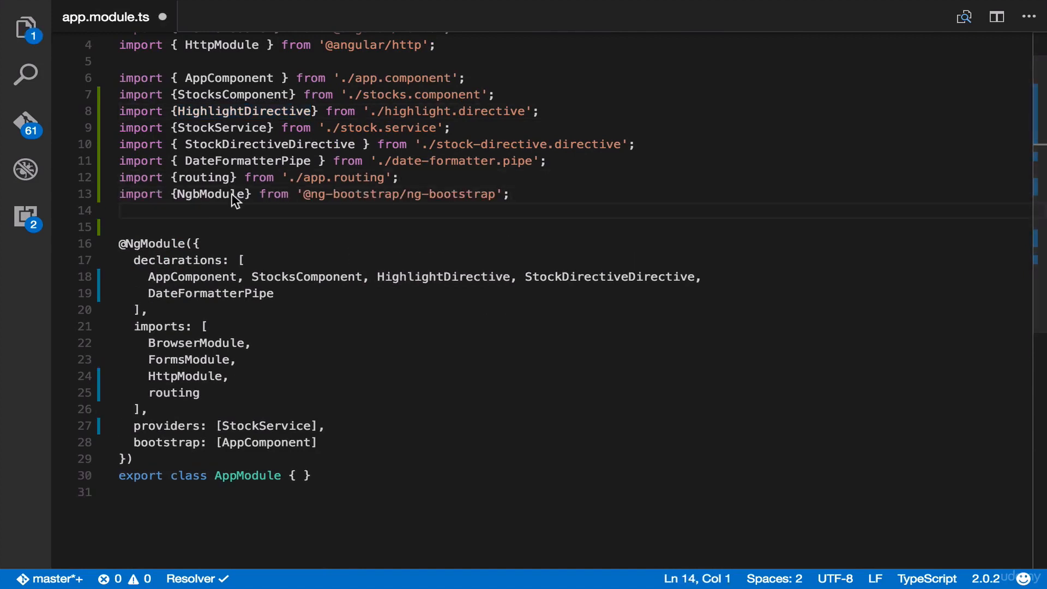
# Step: Select the NgbModule name in the new import line of app.module.ts
pyautogui.doubleClick(208, 194)
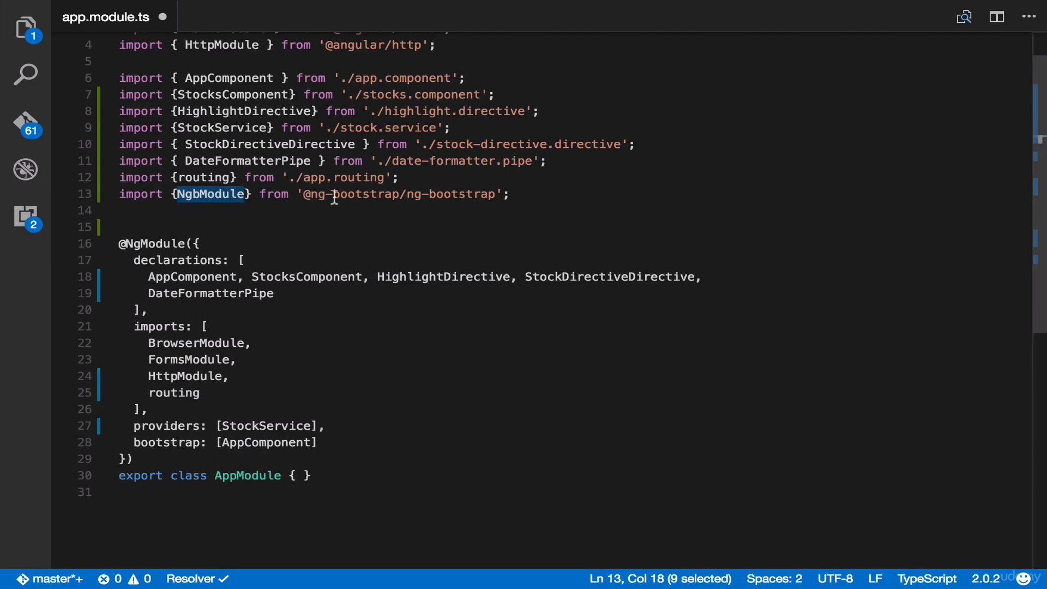